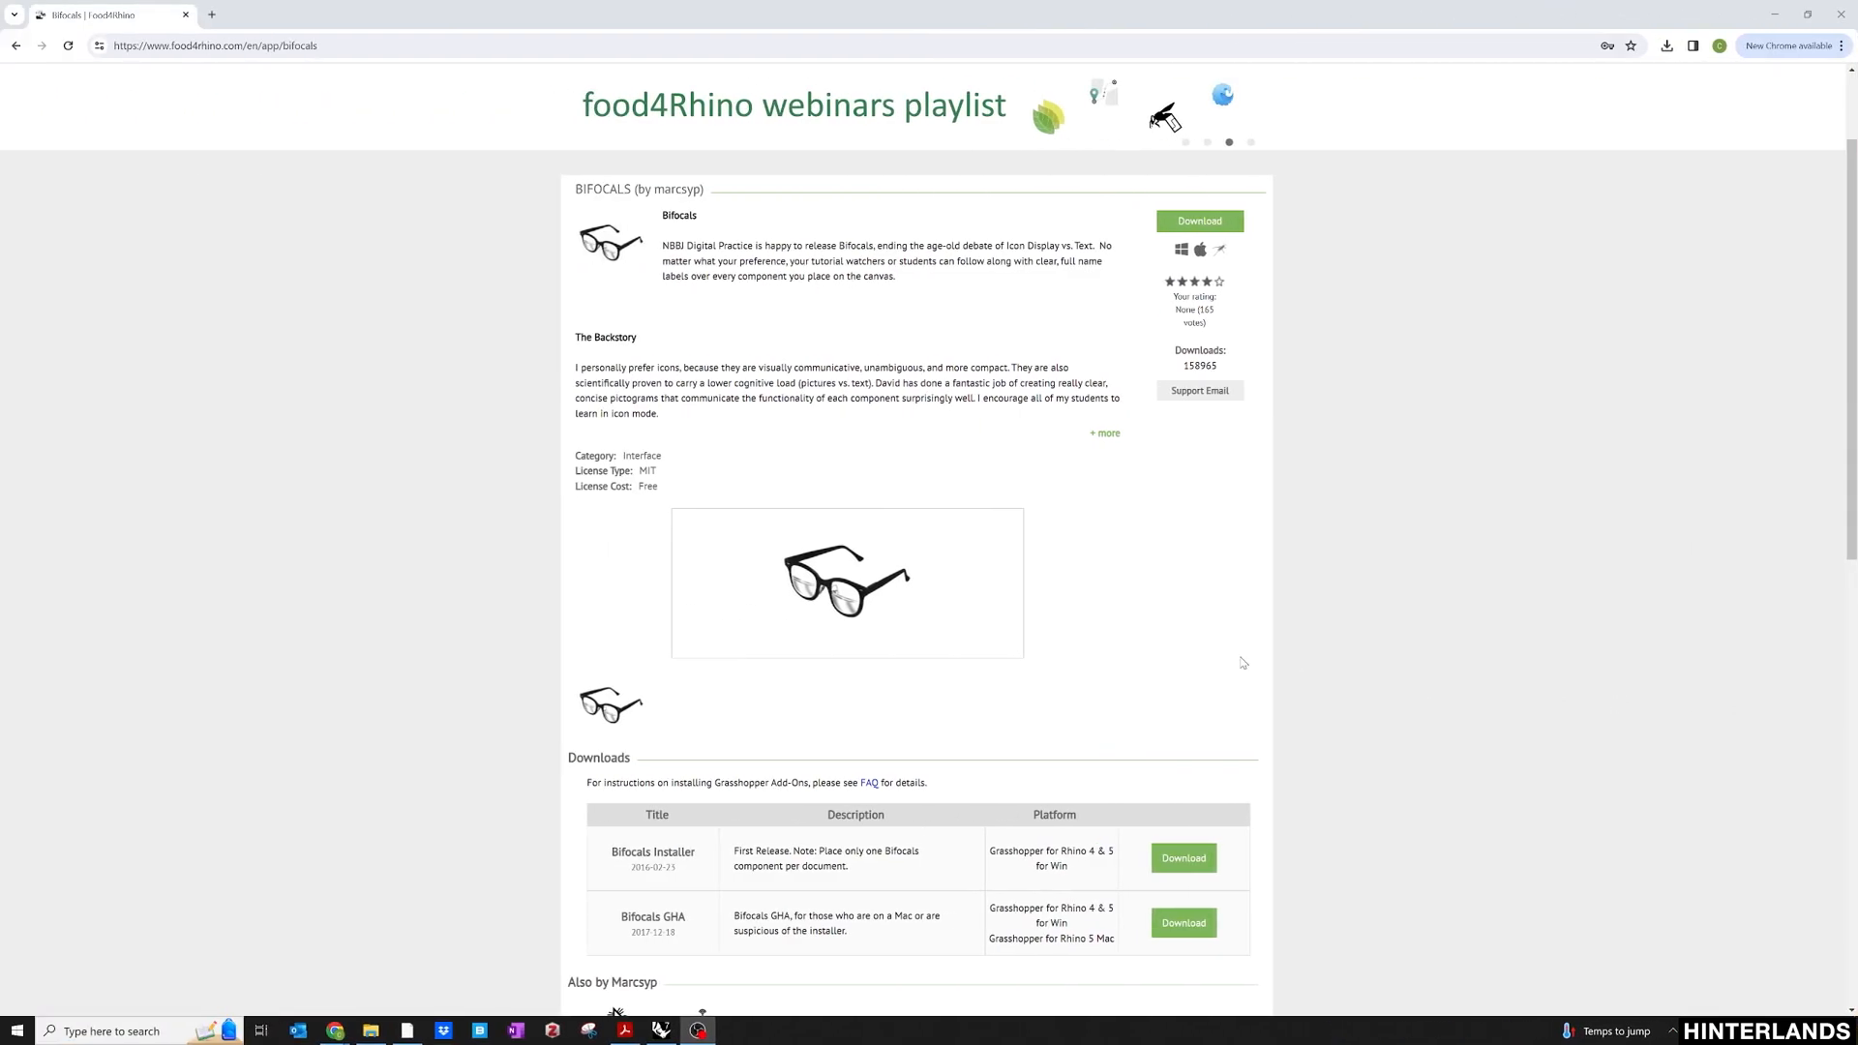
{"action": "mouse_move", "coordinate": [1318, 658]}
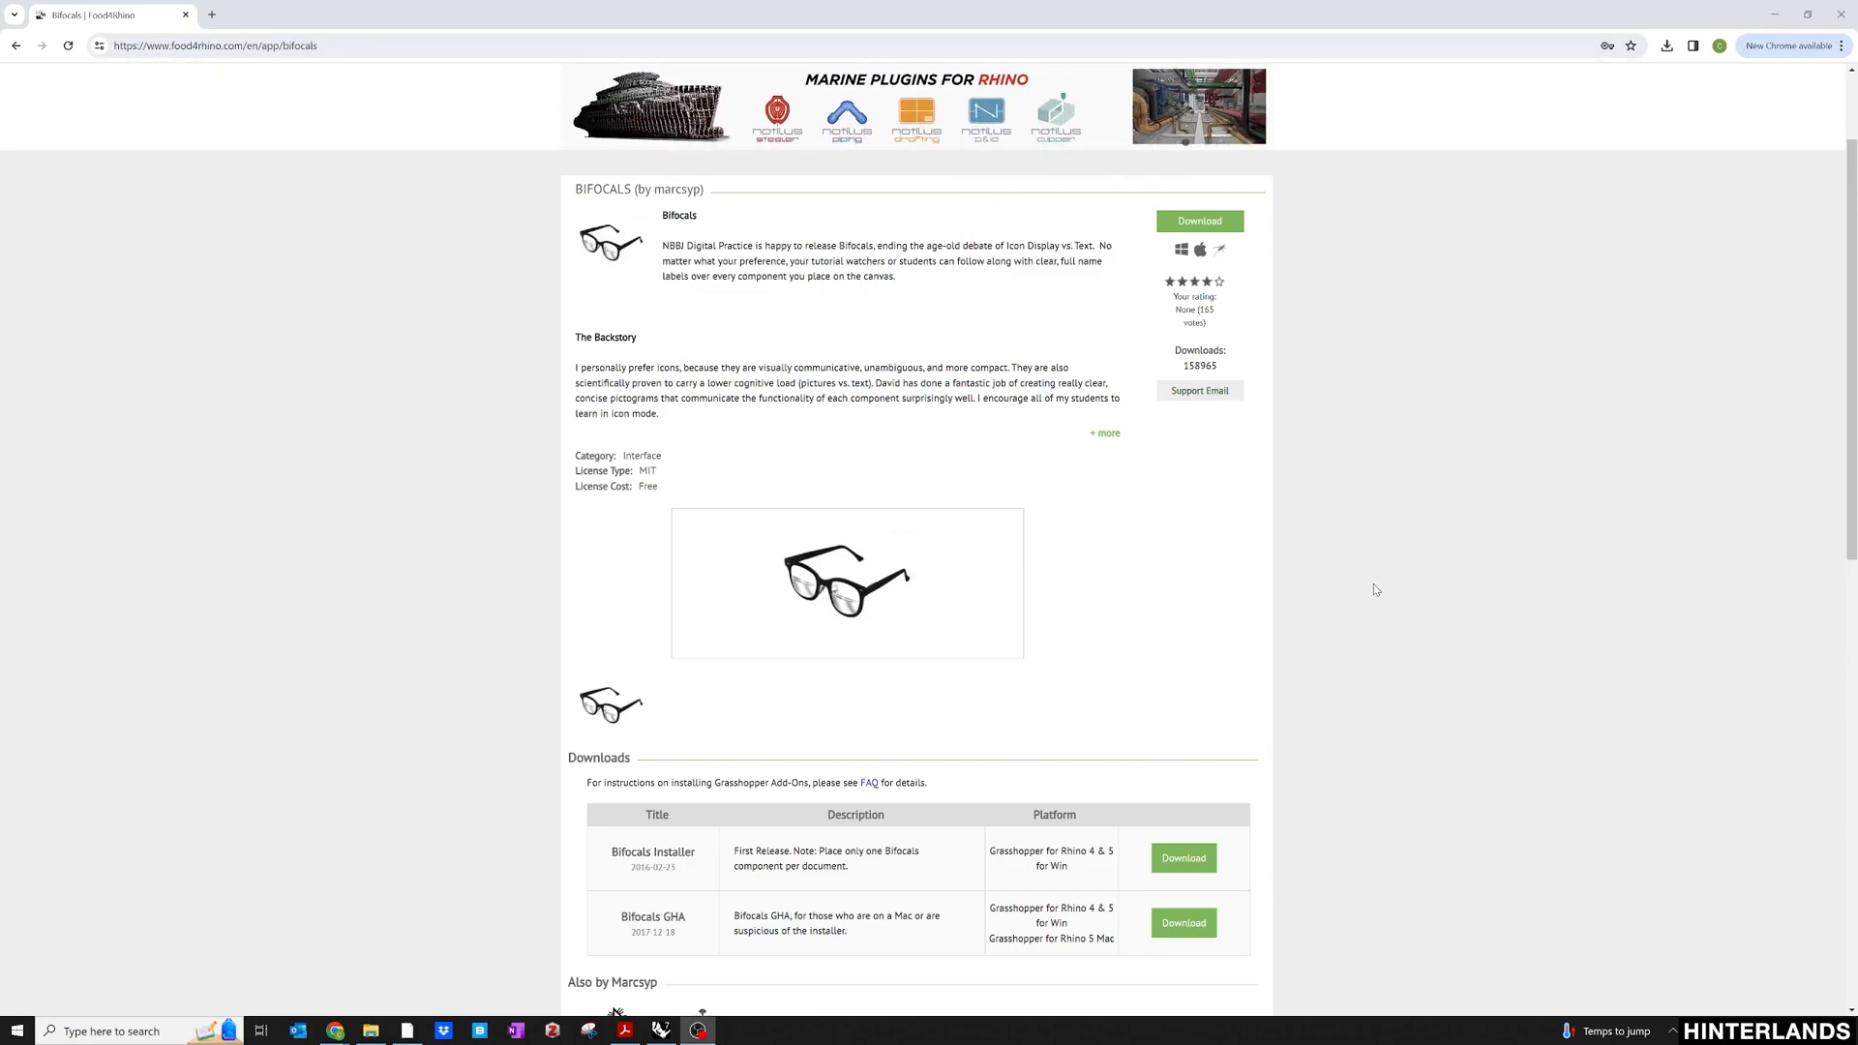
Toggle the Draw Full Names display on and back to icons to compare views.
{"action": "scroll", "scroll_direction": "down", "scroll_amount": 3}
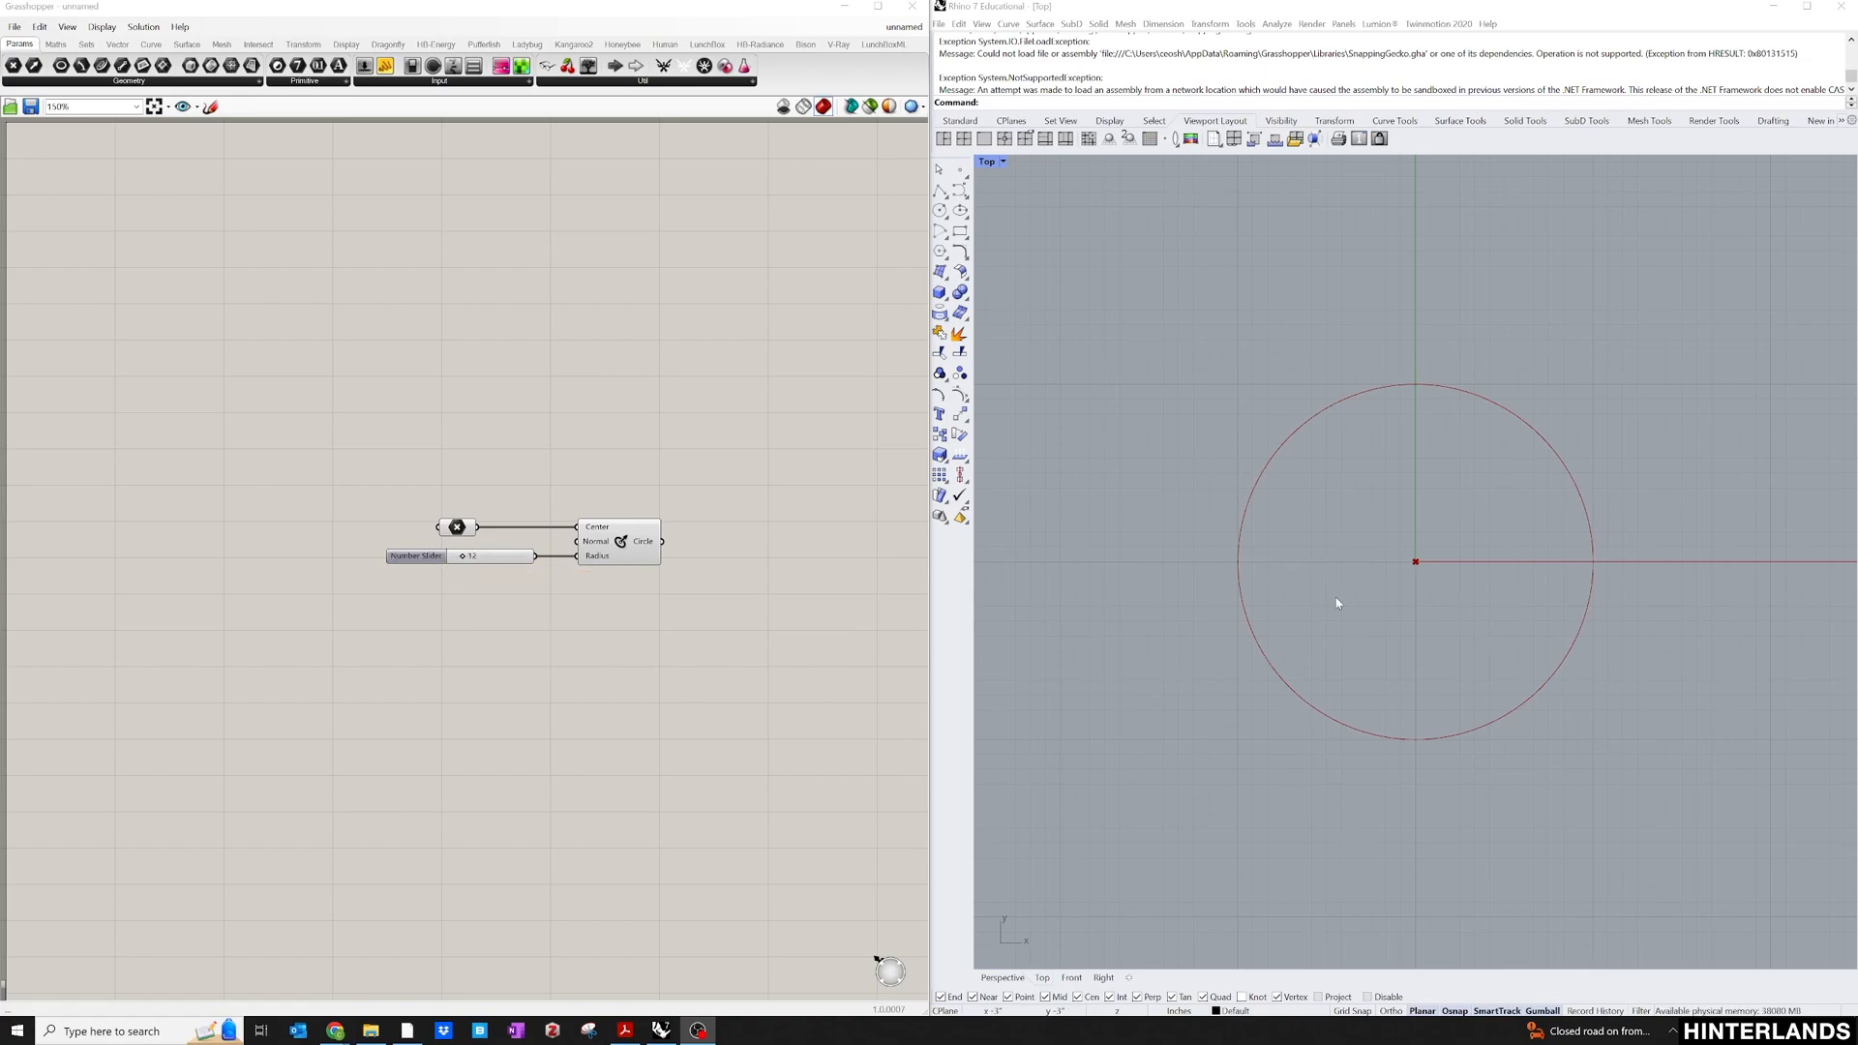
{"action": "mouse_move", "coordinate": [457, 526]}
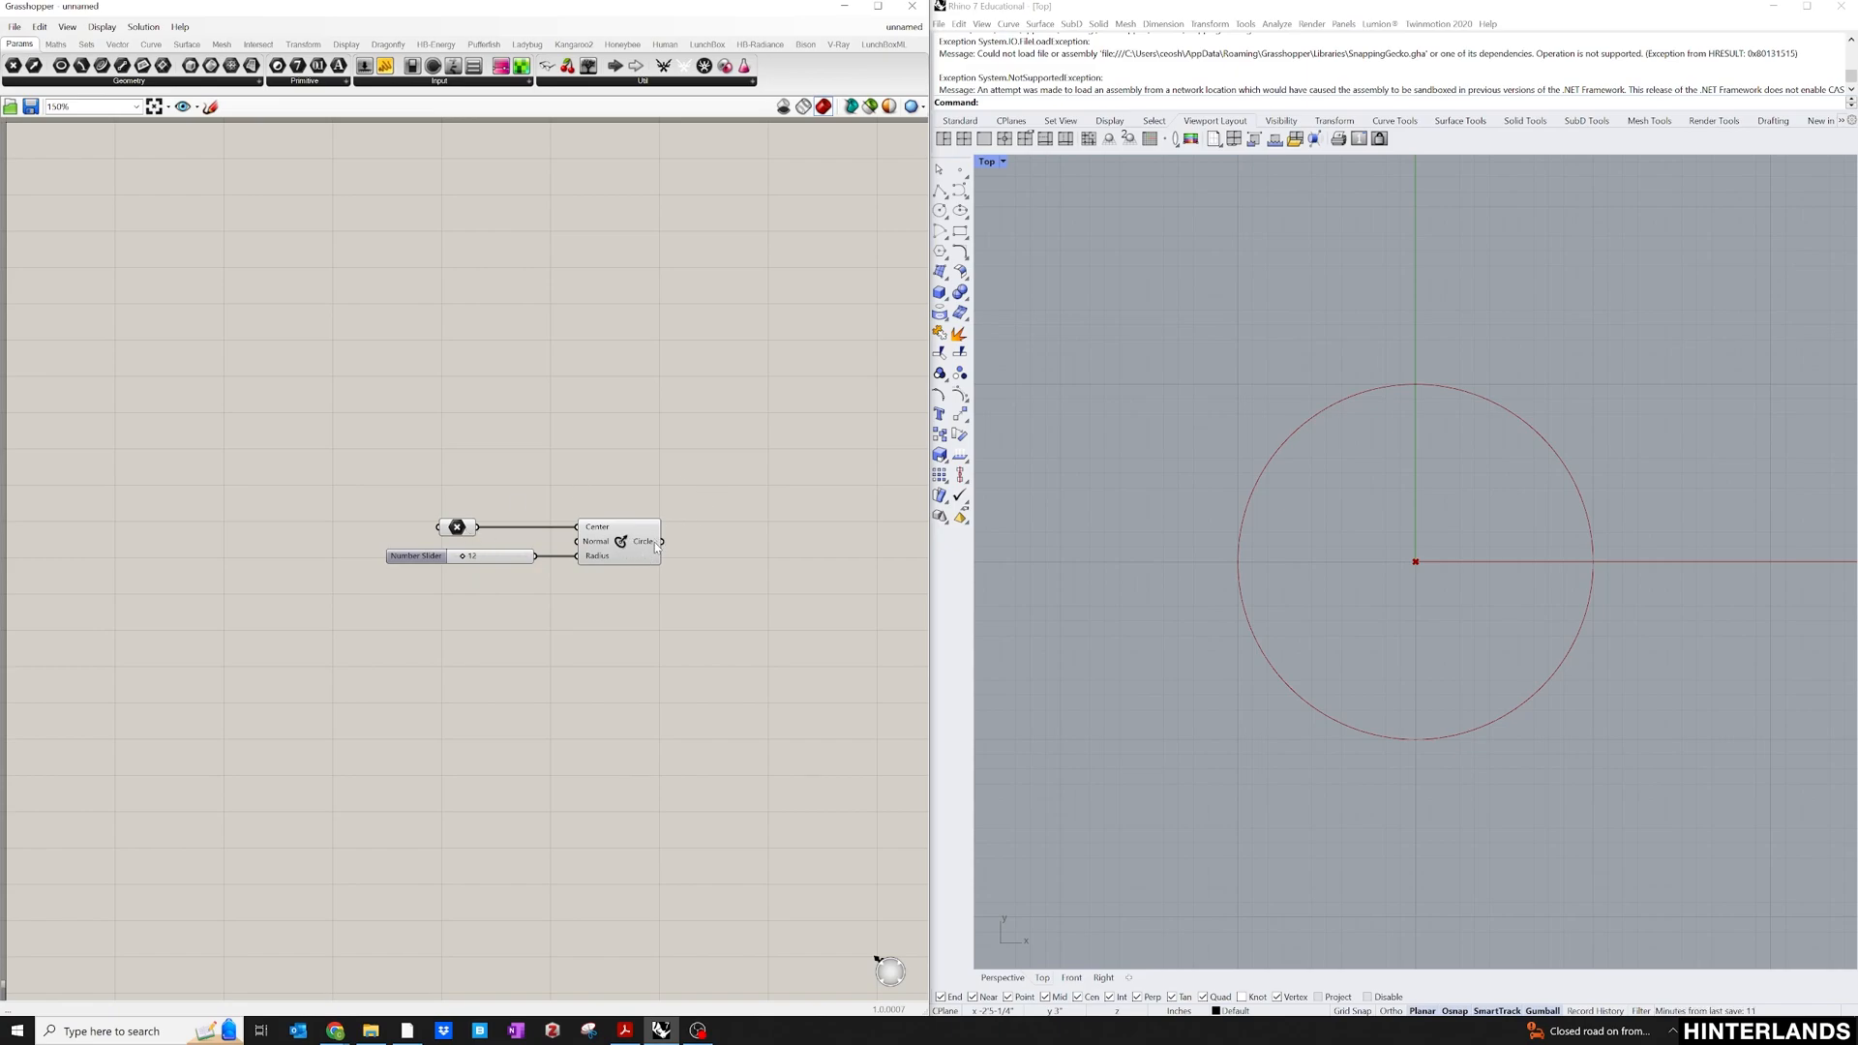
{"action": "mouse_move", "coordinate": [625, 511]}
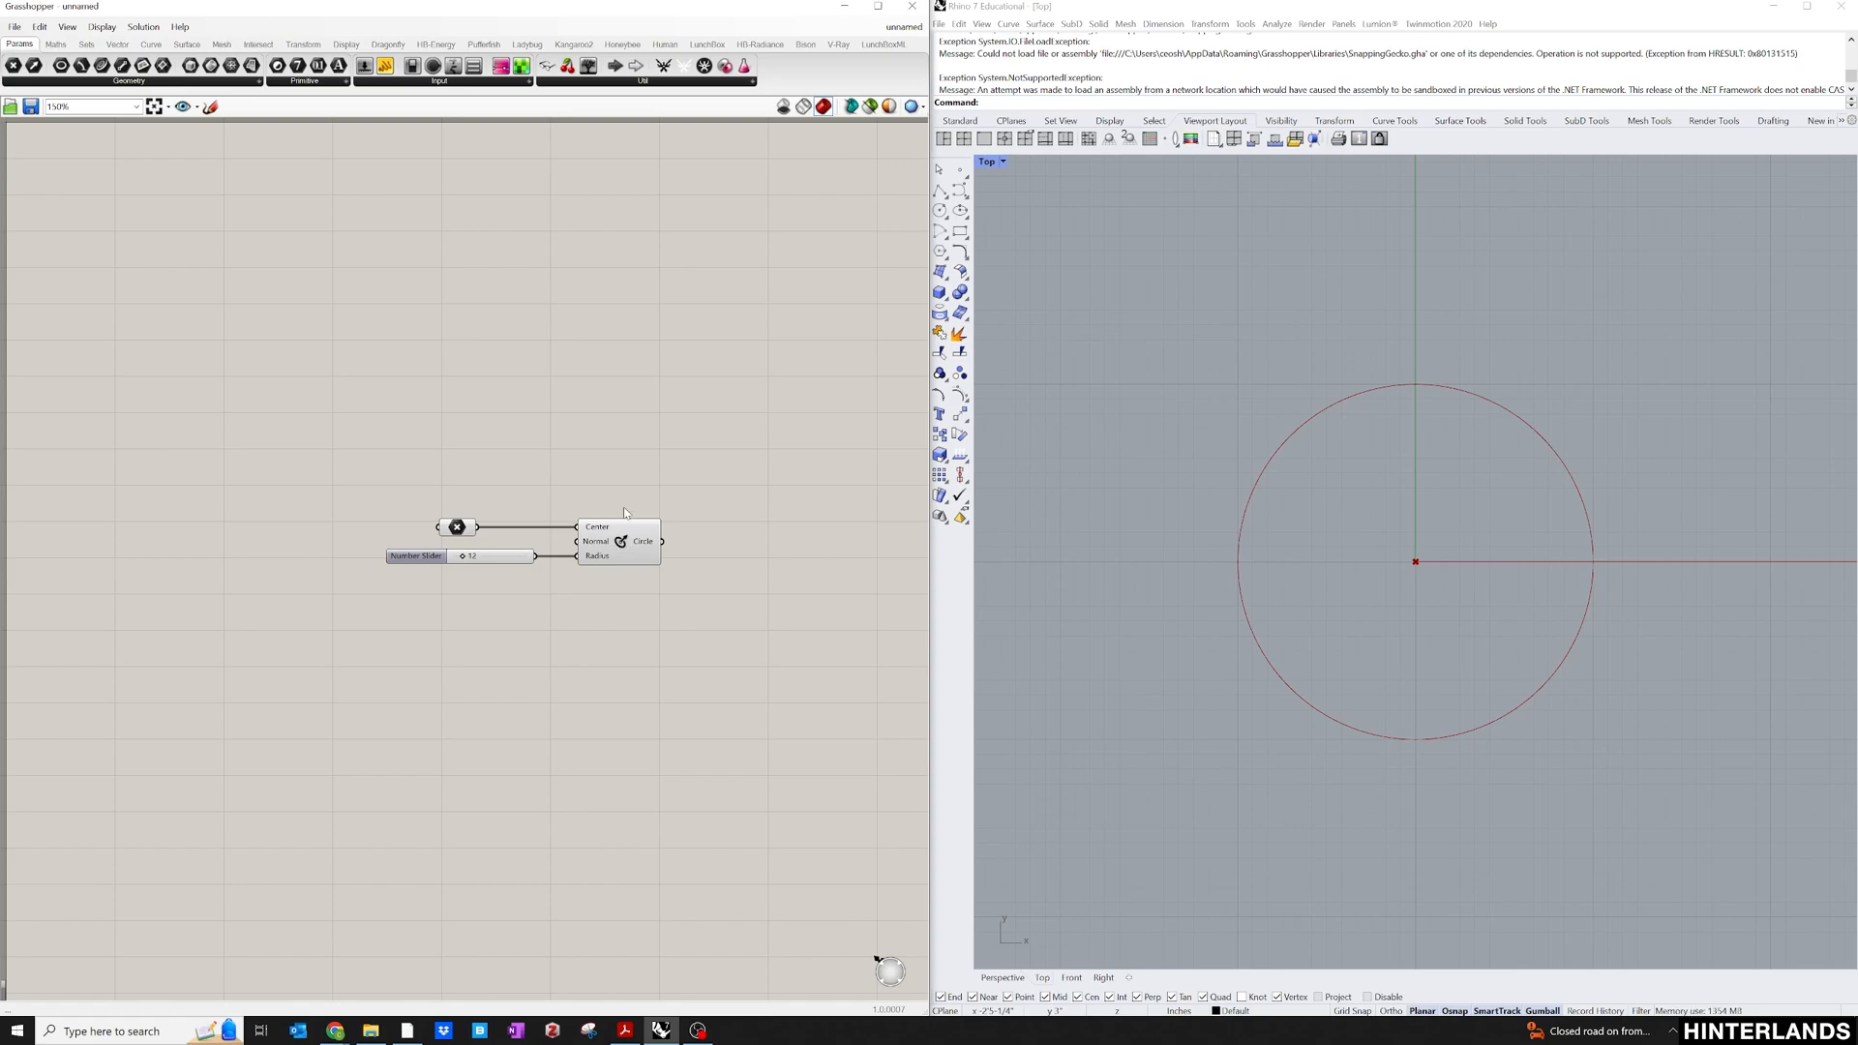
{"action": "left_click", "coordinate": [100, 25]}
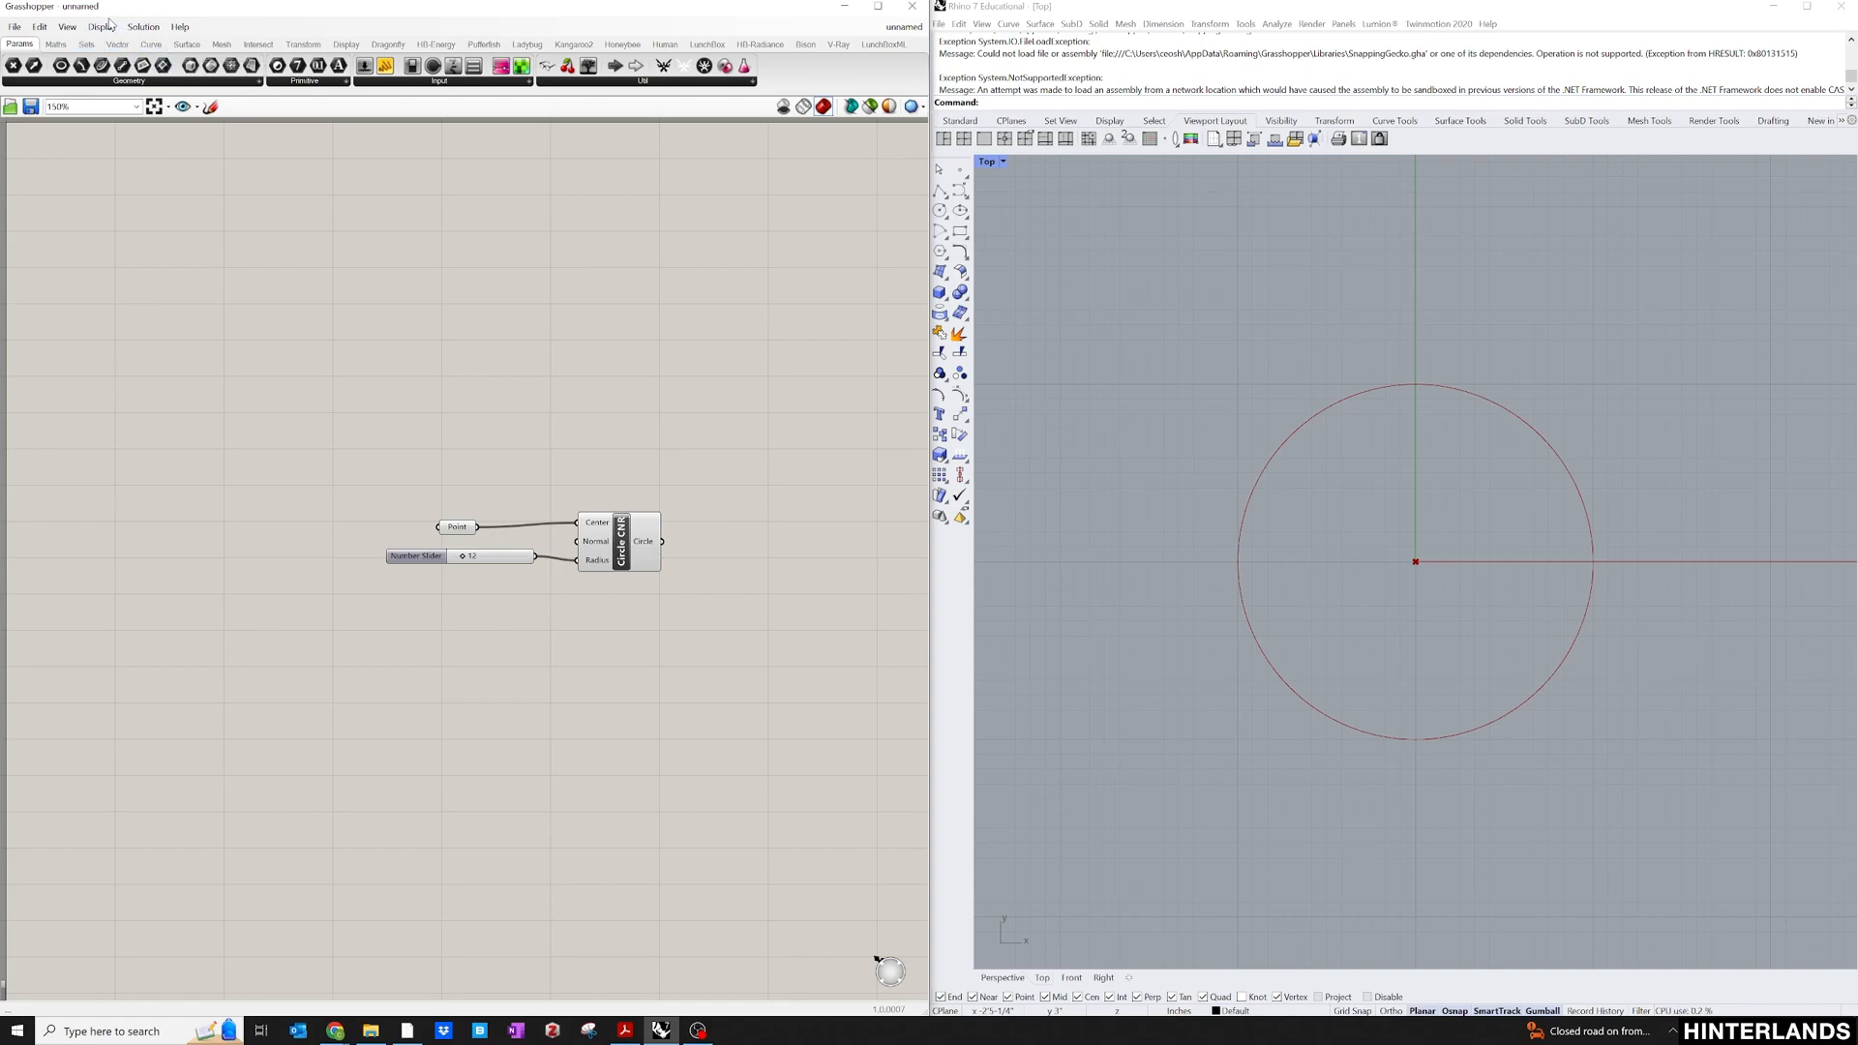
{"action": "left_click", "coordinate": [101, 25]}
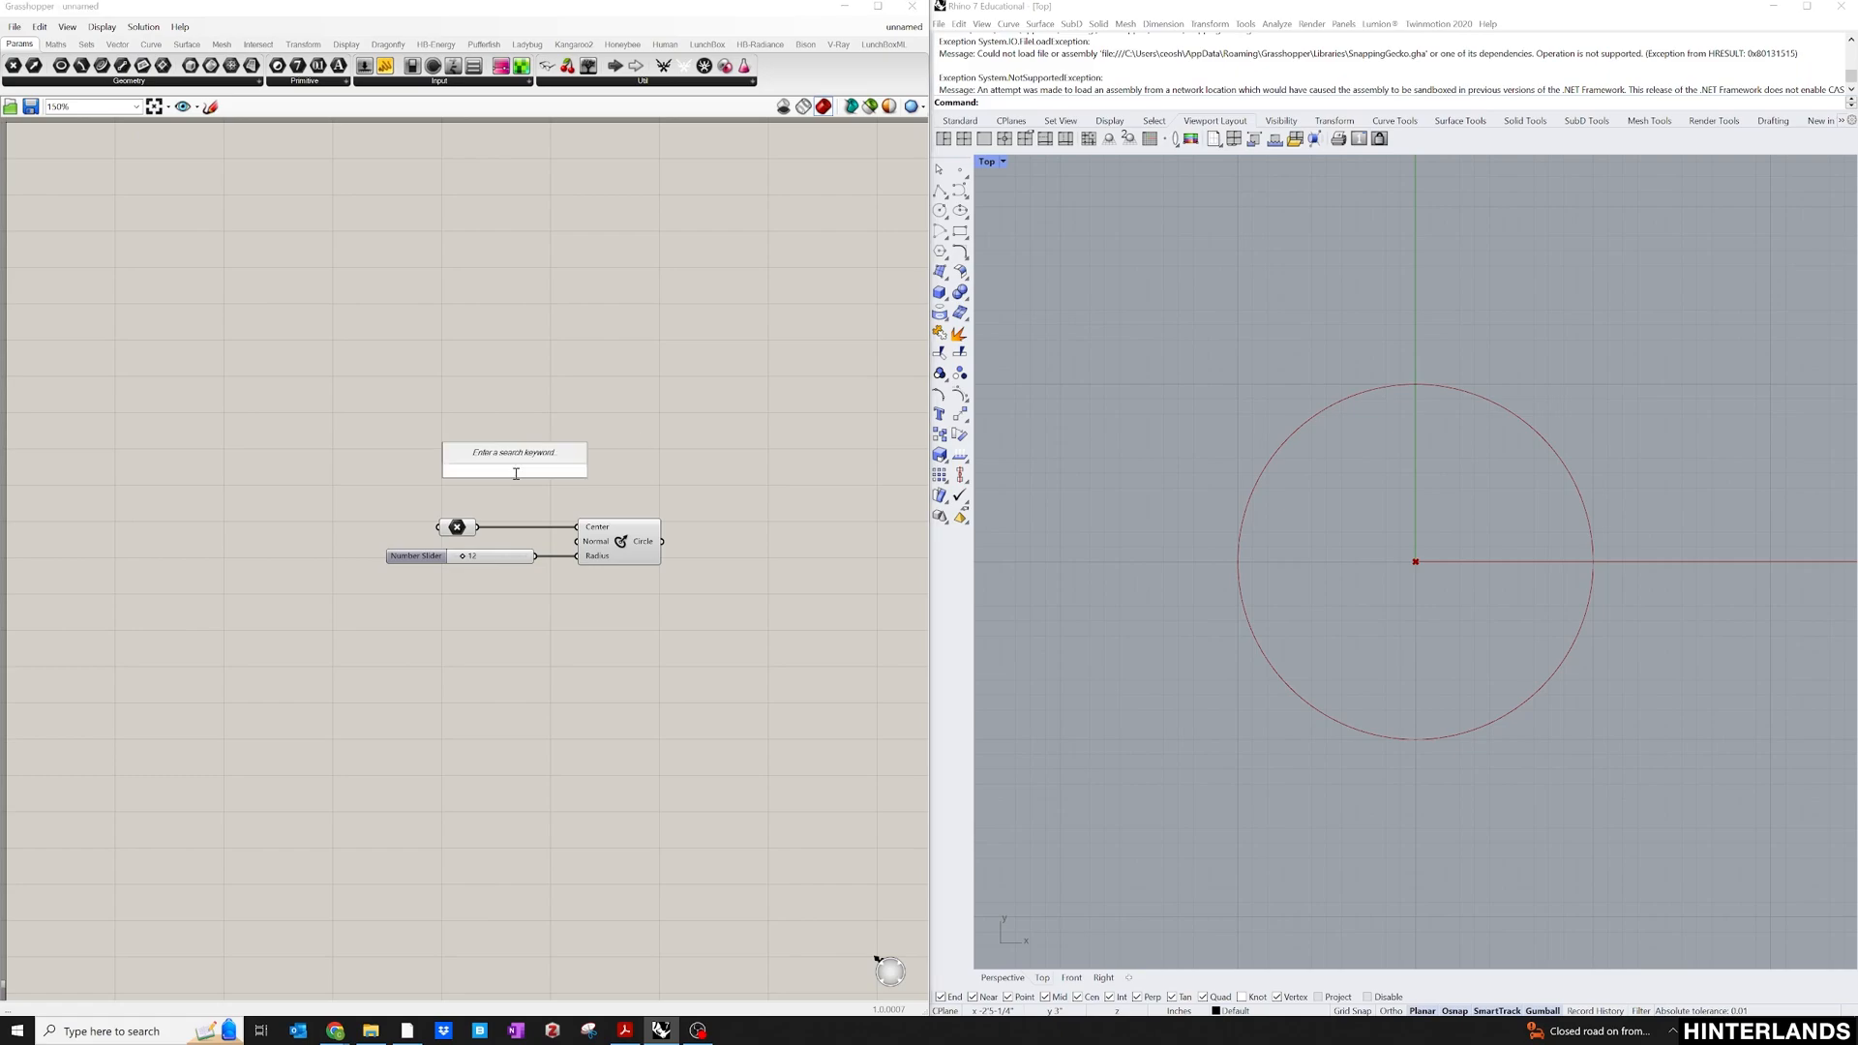
Add a Bifocals component so name tags appear above the Point and Circle CNR icons.
{"action": "type", "text": "bif"}
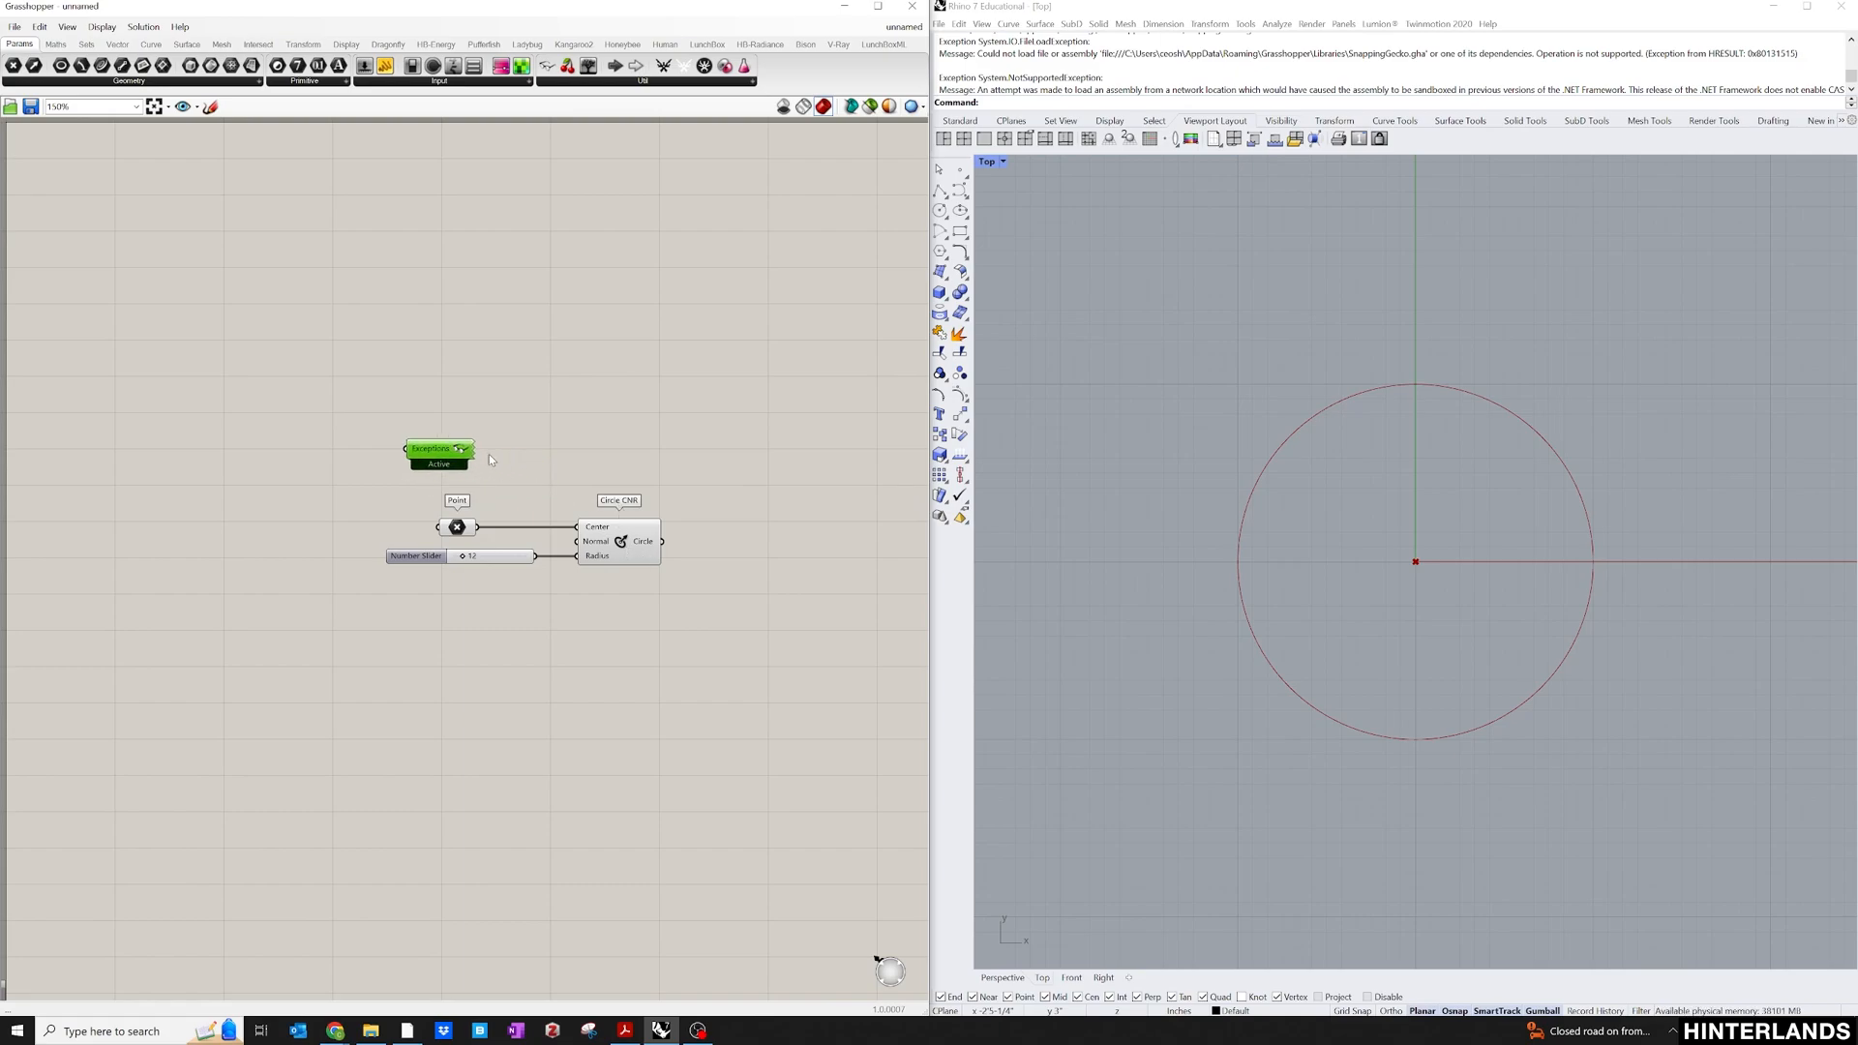
{"action": "left_click", "coordinate": [440, 447]}
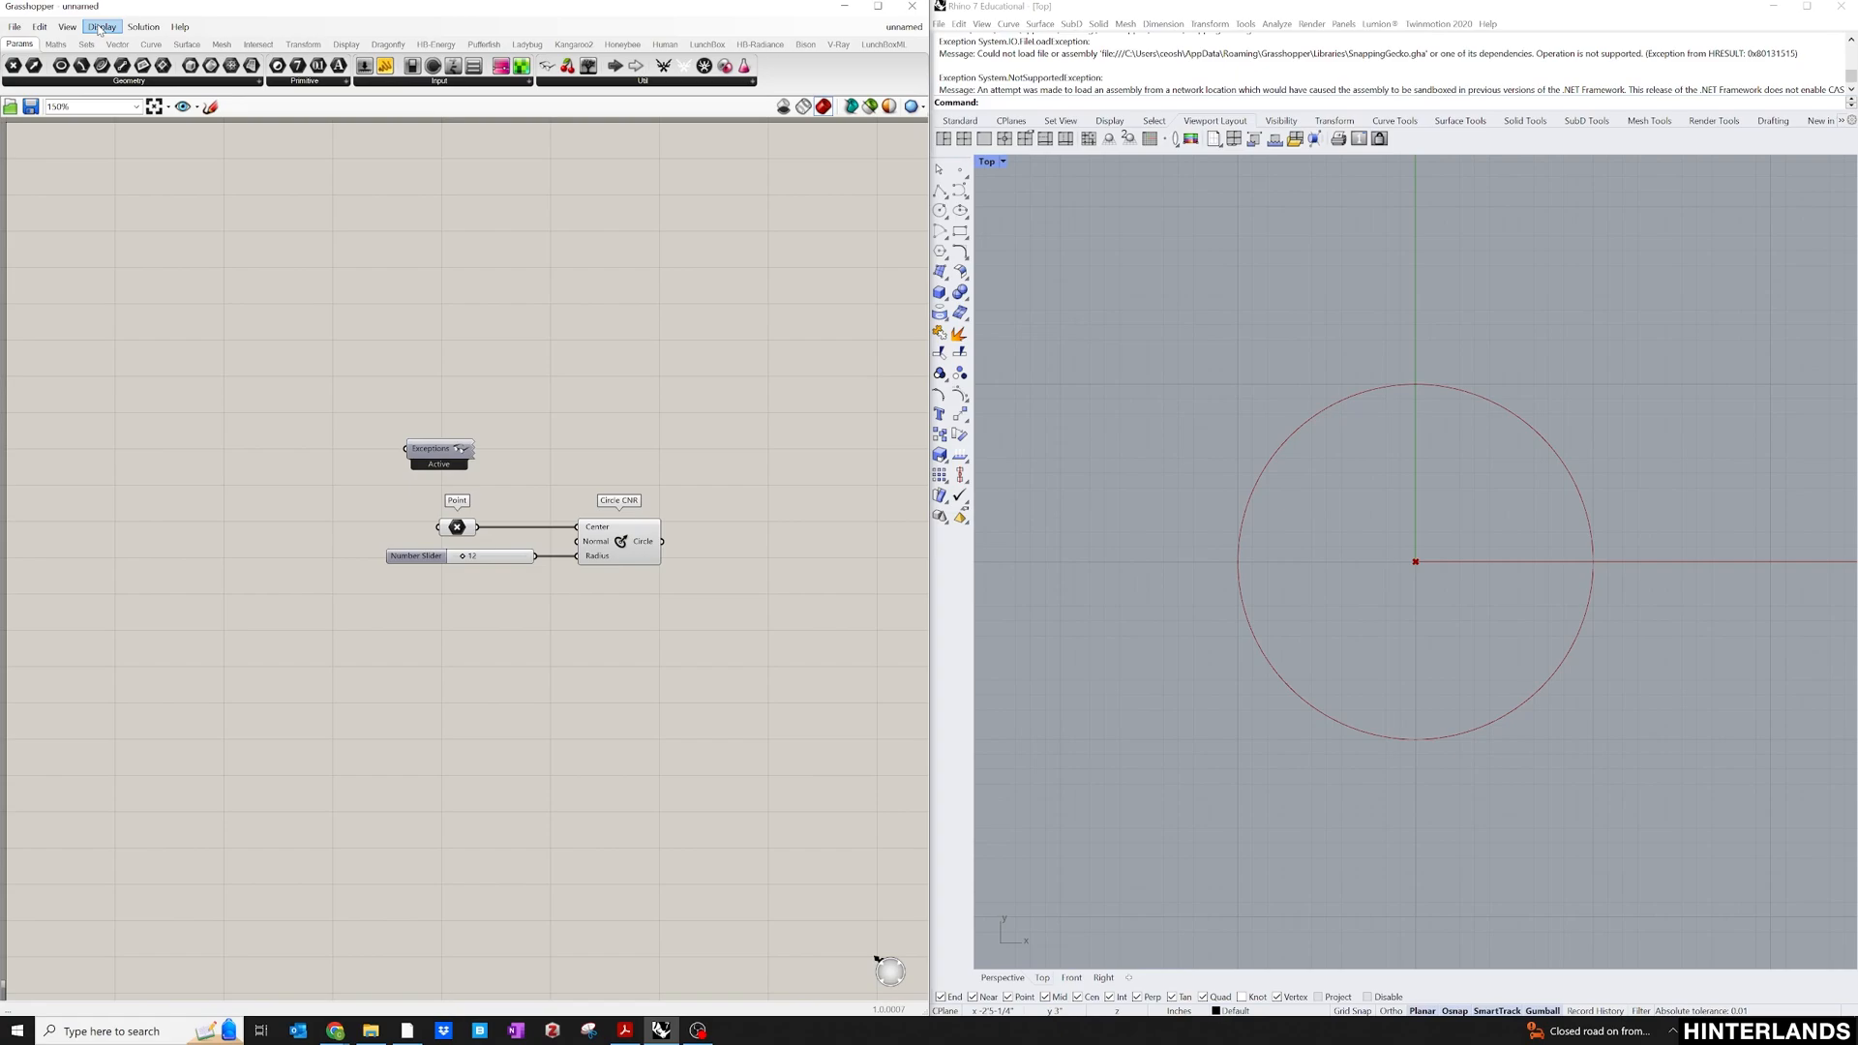
{"action": "left_click", "coordinate": [103, 25]}
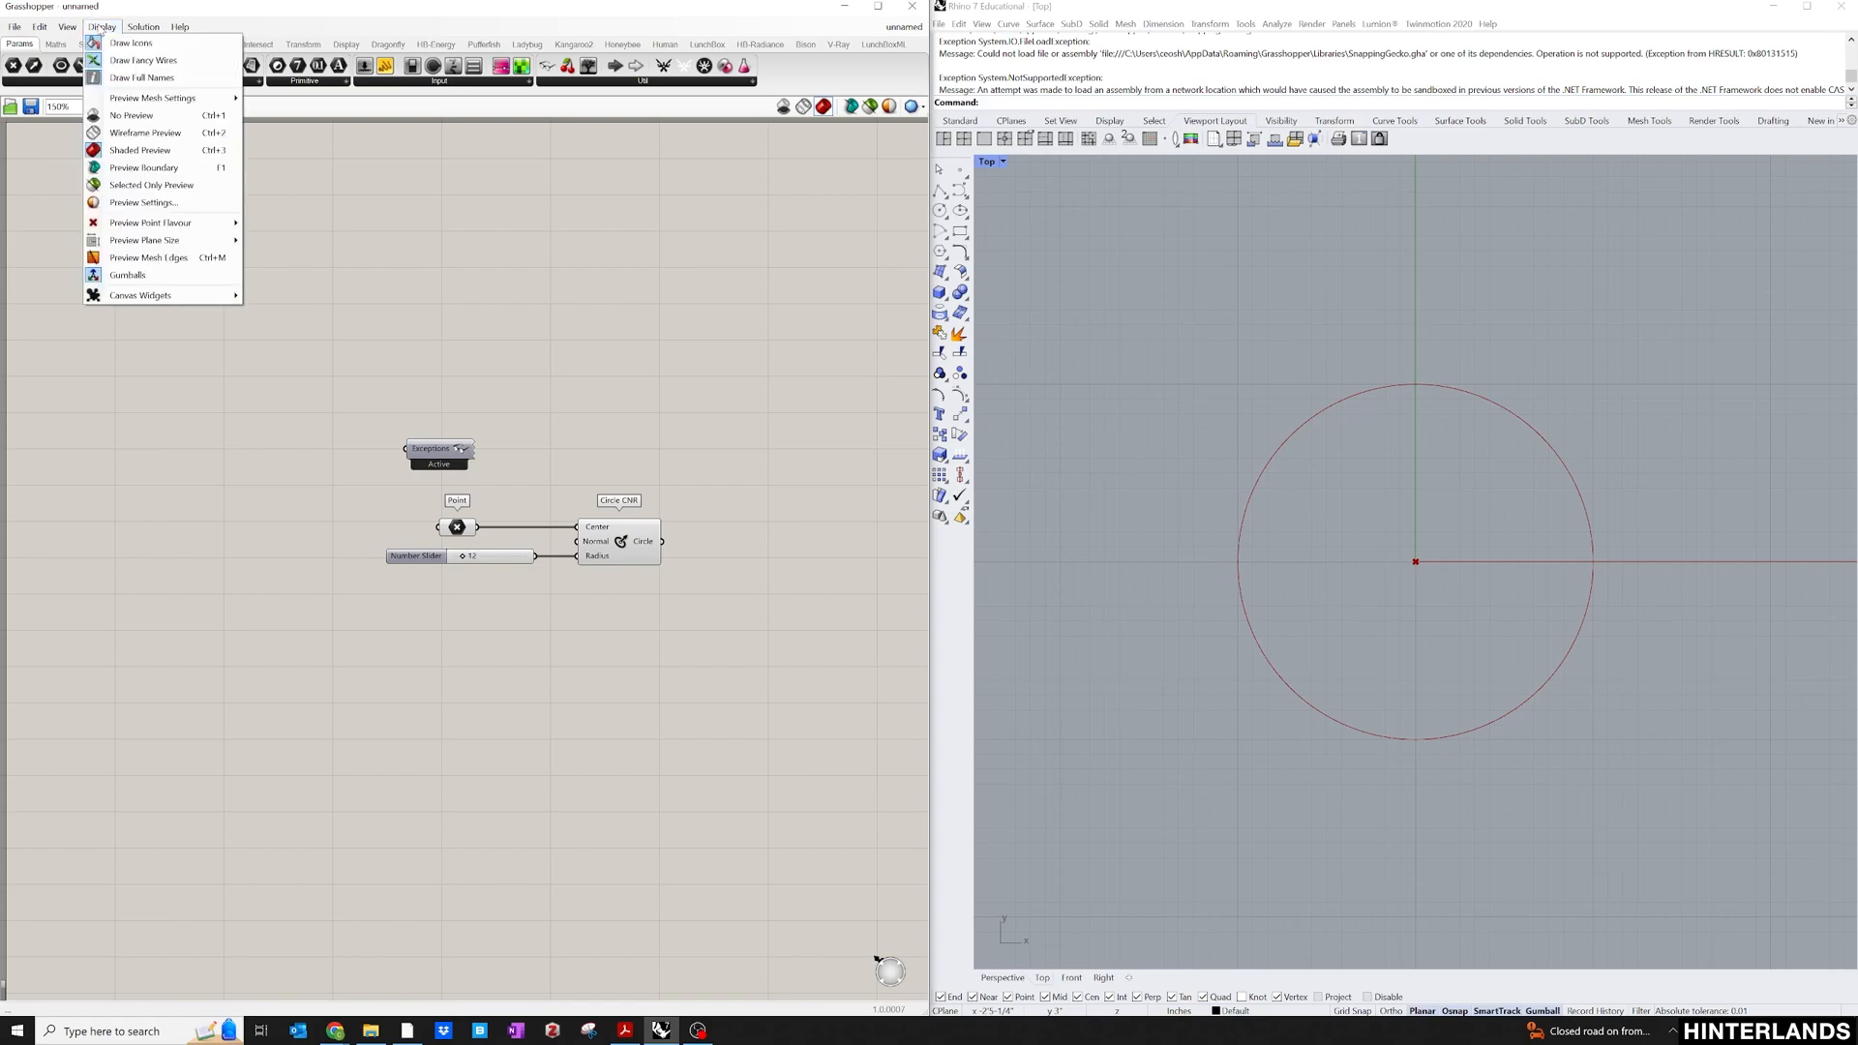
{"action": "mouse_move", "coordinate": [141, 60]}
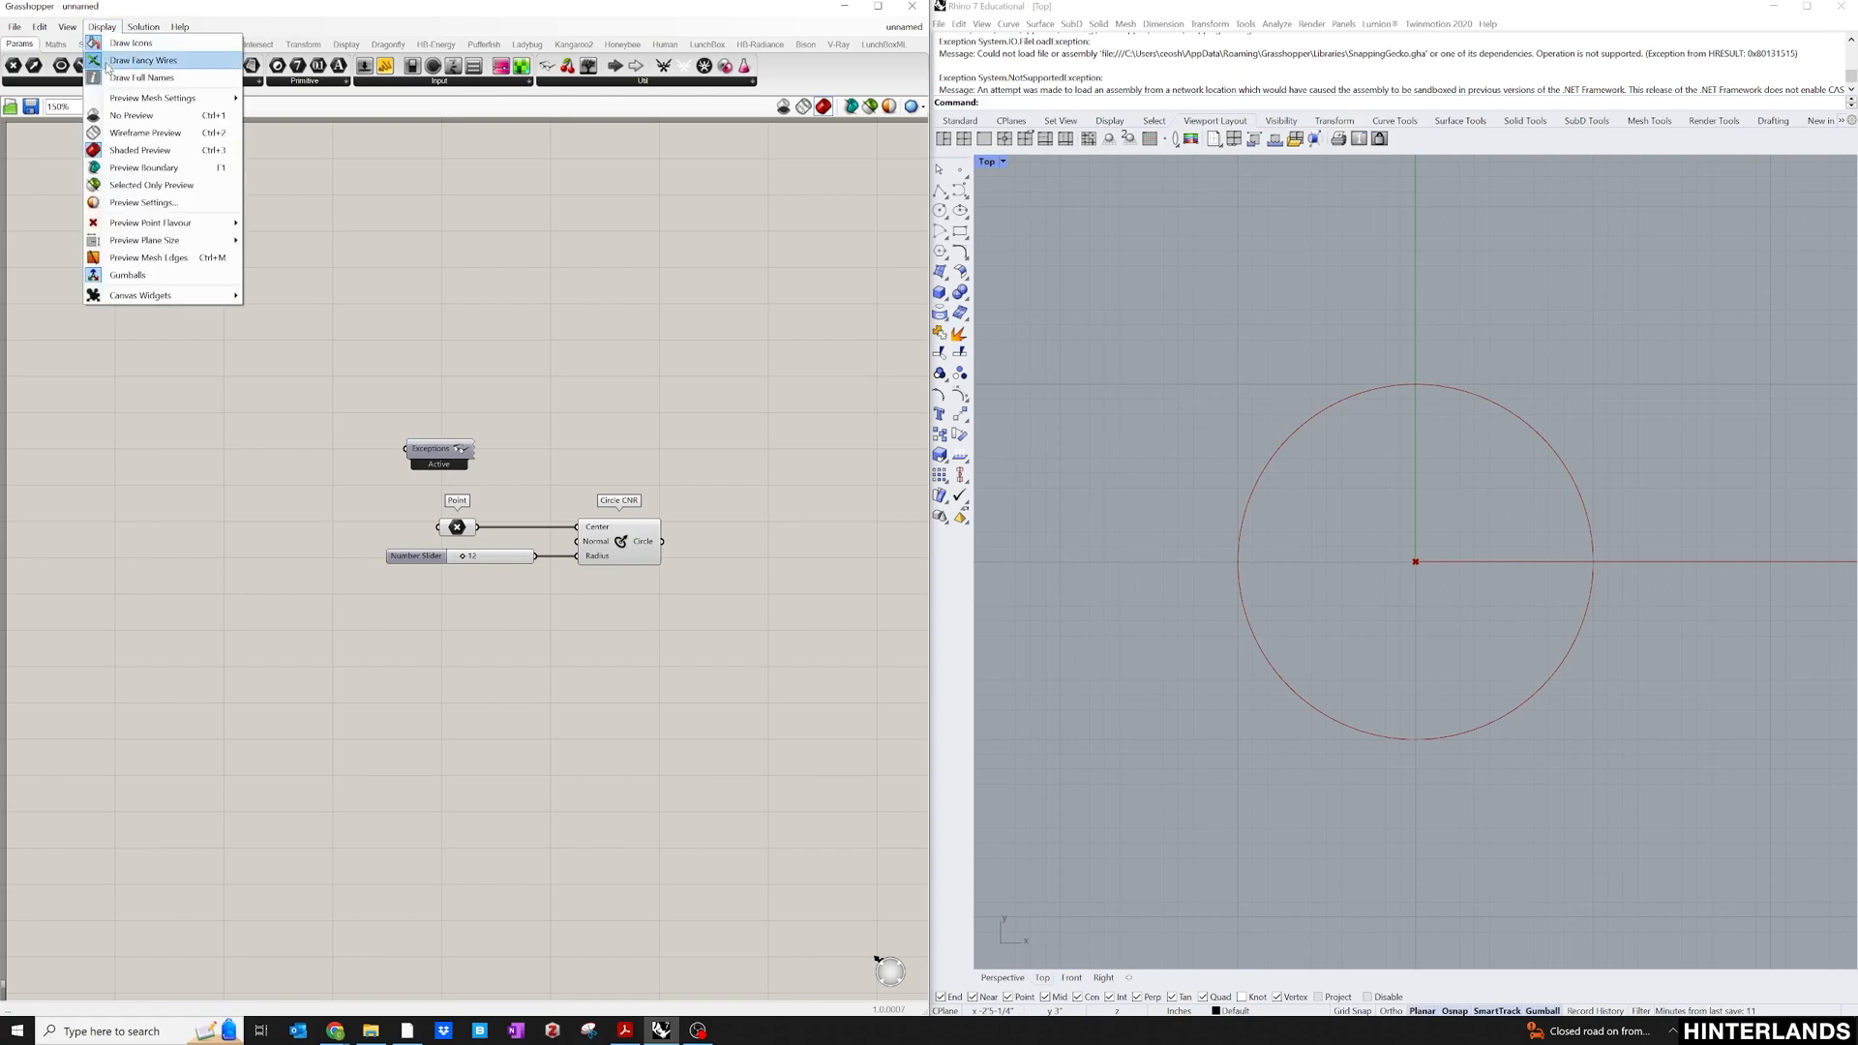
{"action": "left_click", "coordinate": [129, 43]}
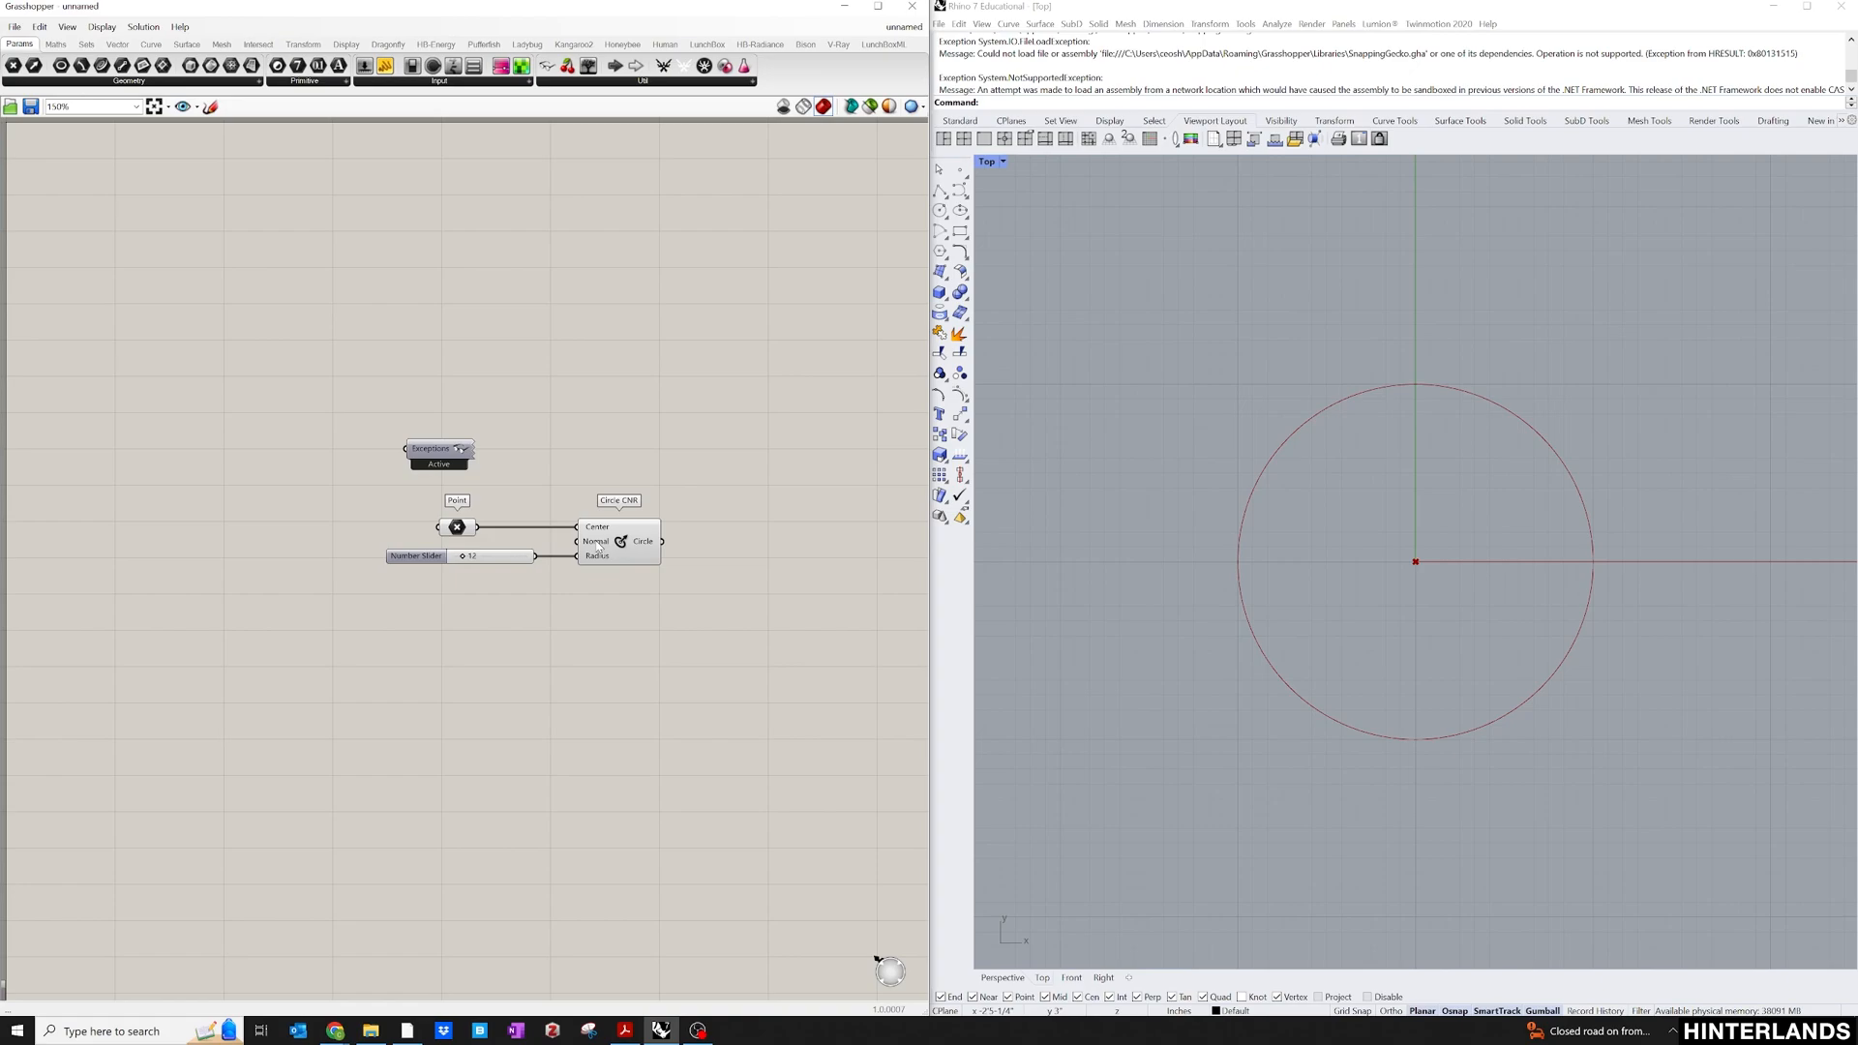
{"action": "mouse_move", "coordinate": [548, 455]}
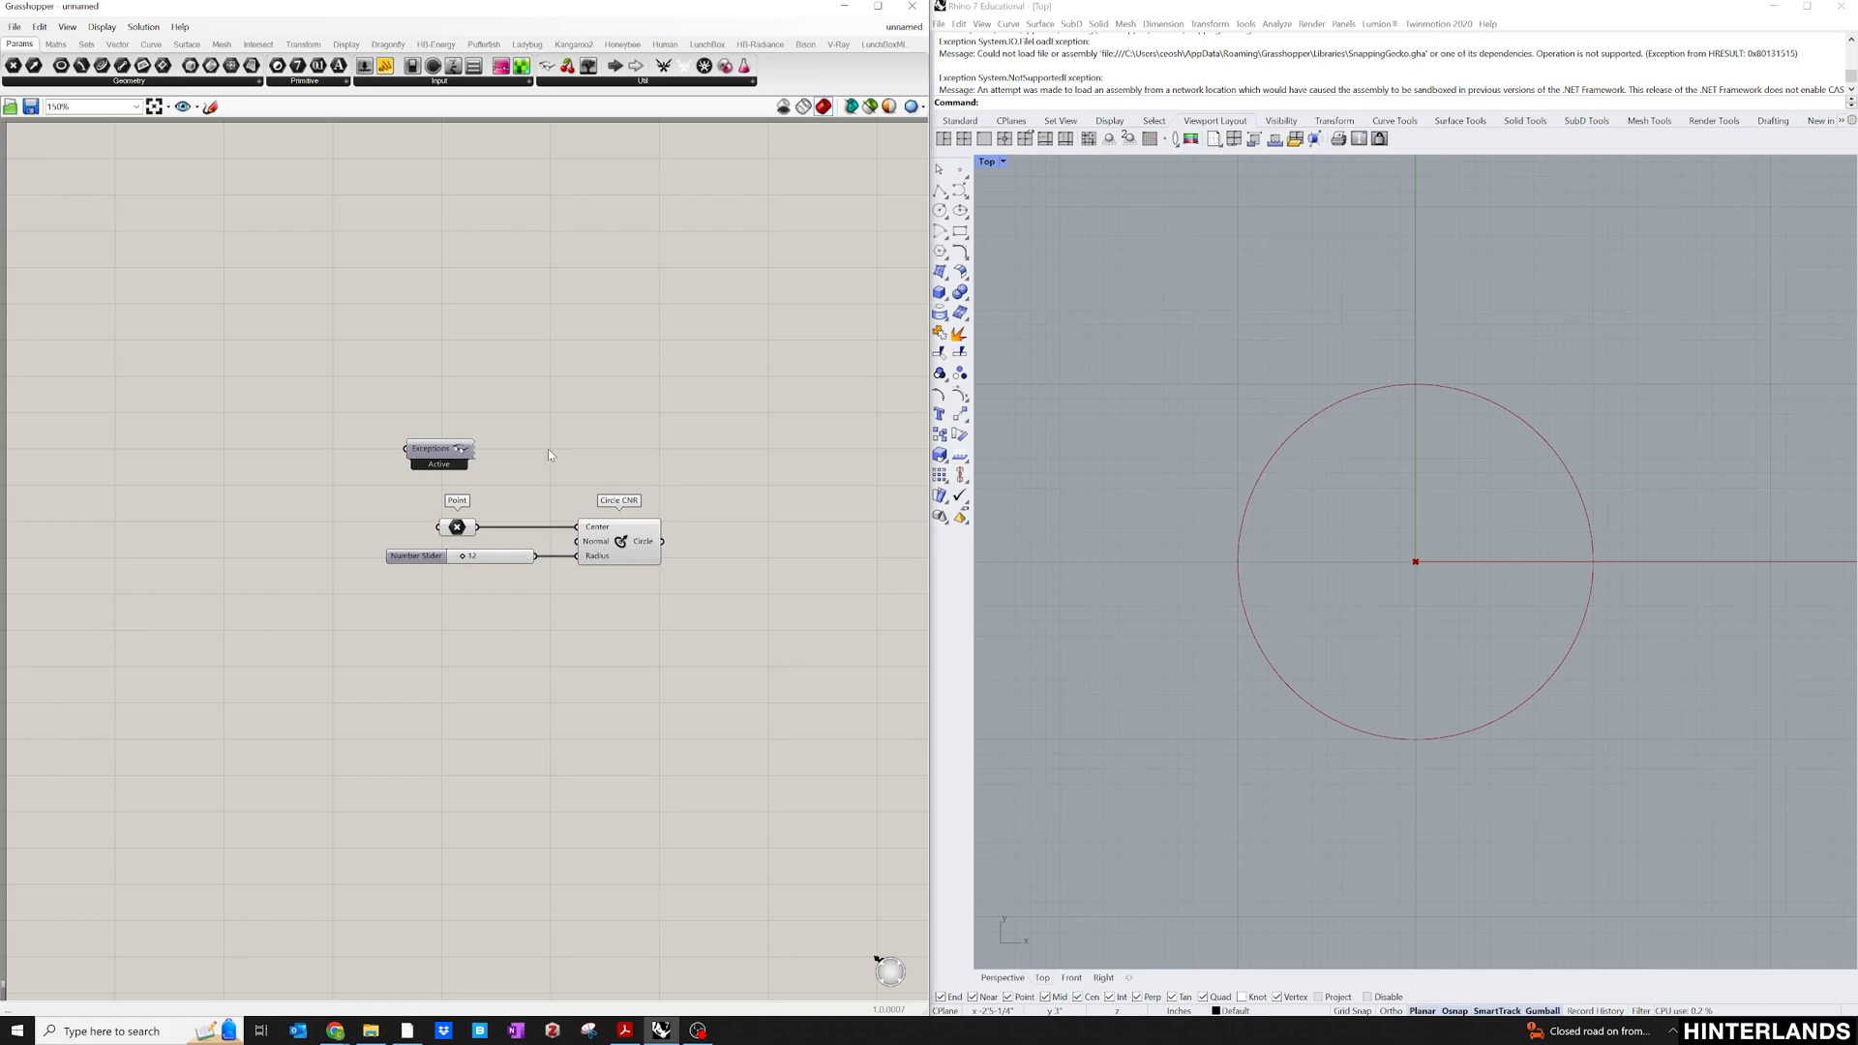